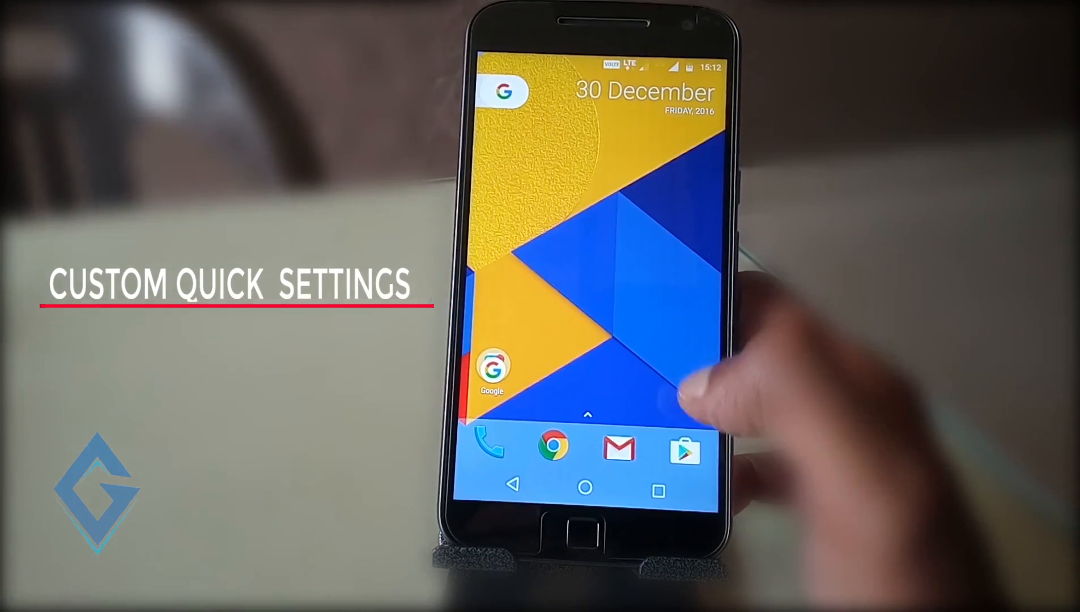
Launch the installed Custom Quick Settings app from its Play Store page
{"action": "left_click", "coordinate": [684, 450]}
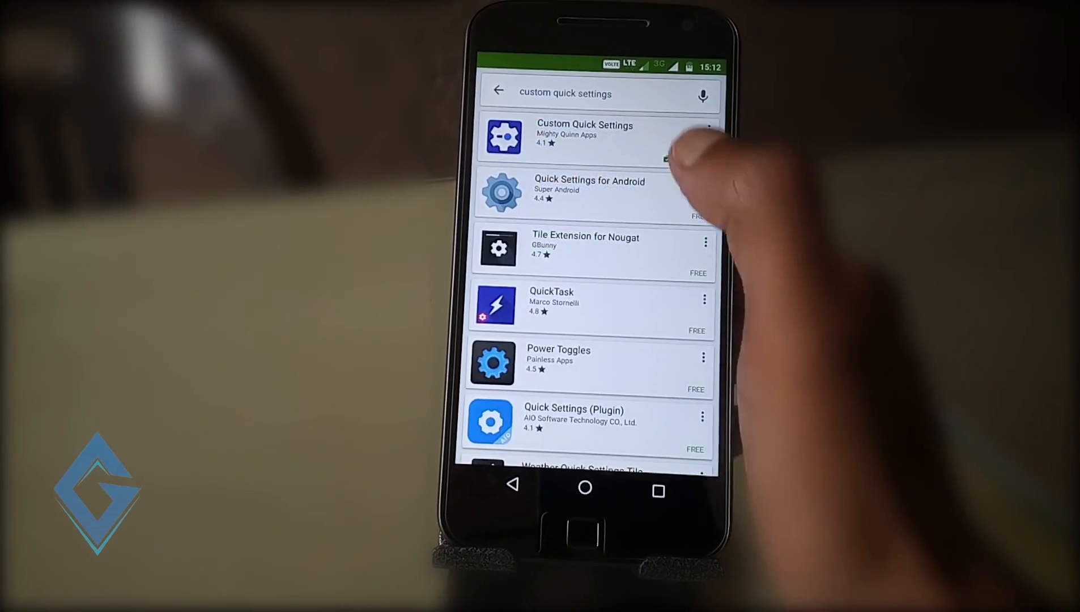
{"action": "left_click", "coordinate": [584, 136]}
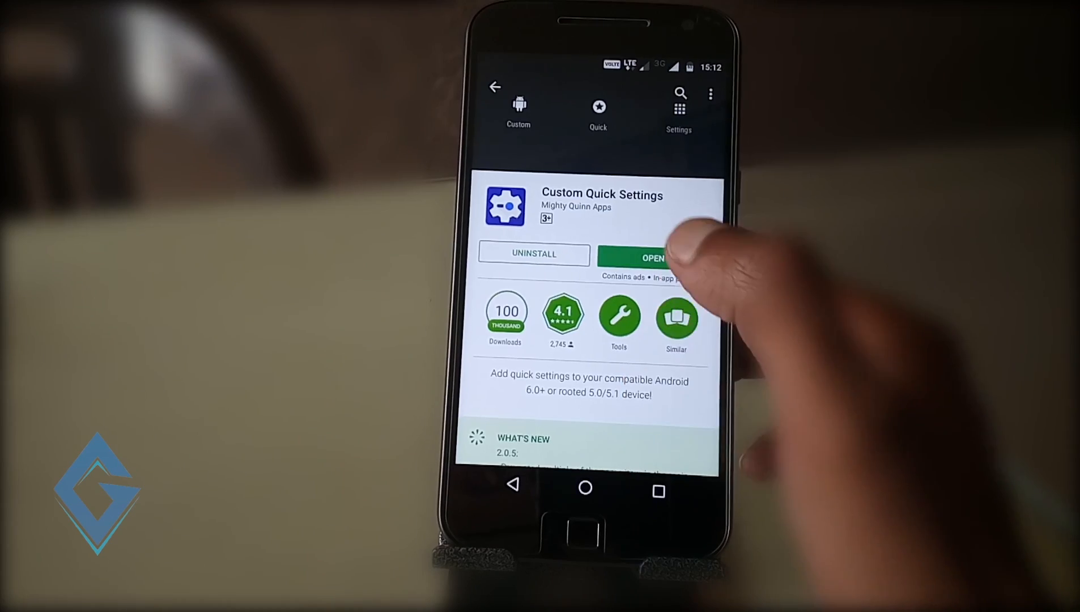
{"action": "left_click", "coordinate": [650, 256]}
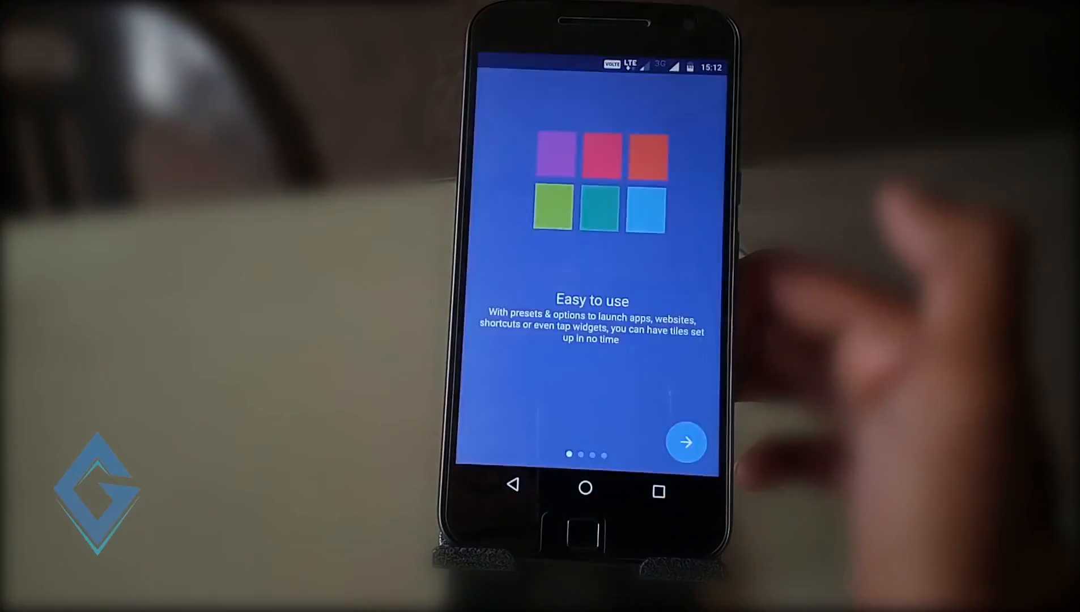
Work through the introduction pages and finish the required-permissions screens
{"action": "left_click", "coordinate": [685, 441]}
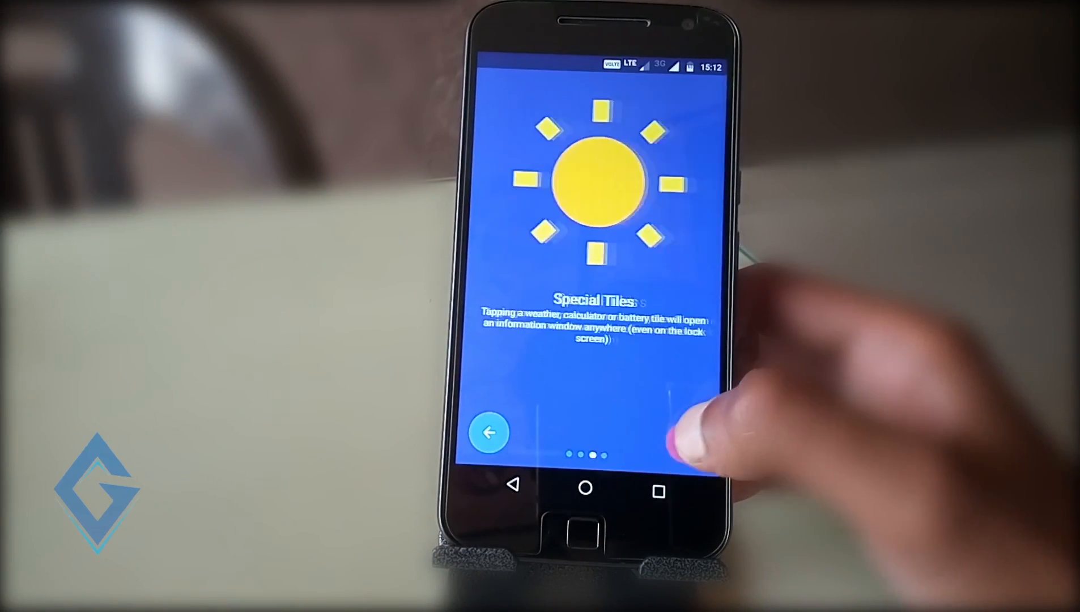
{"action": "left_click", "coordinate": [684, 442]}
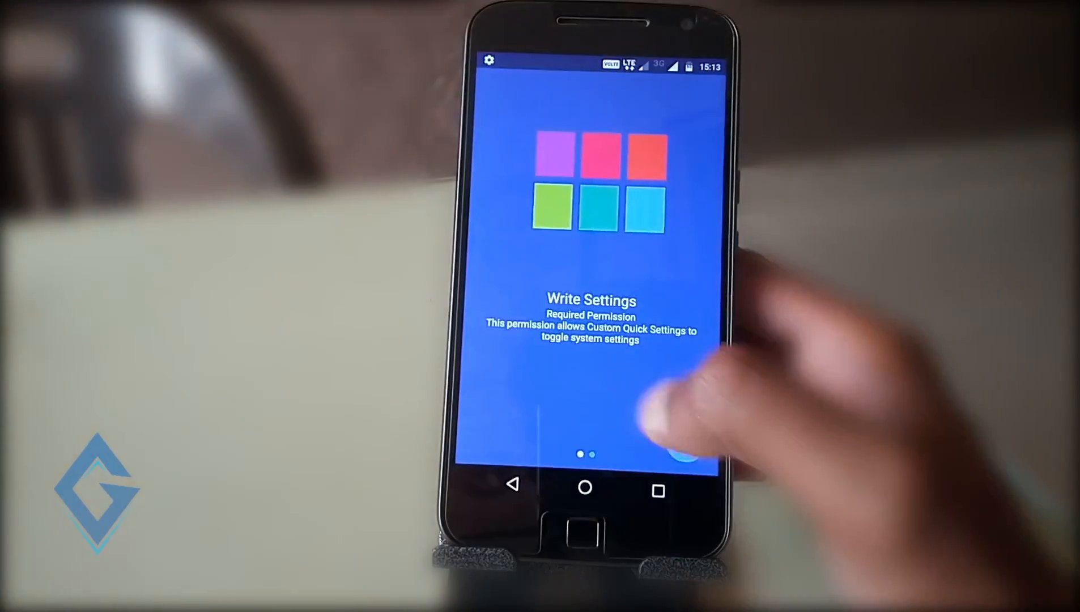
{"action": "scroll", "scroll_direction": "left", "scroll_amount": 3}
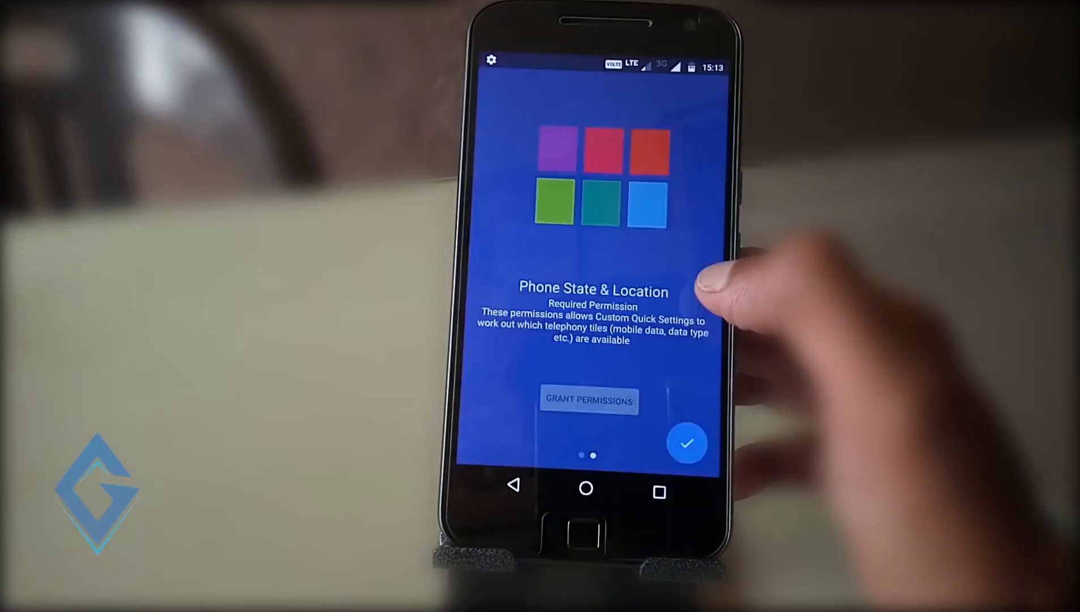
{"action": "left_click", "coordinate": [686, 443]}
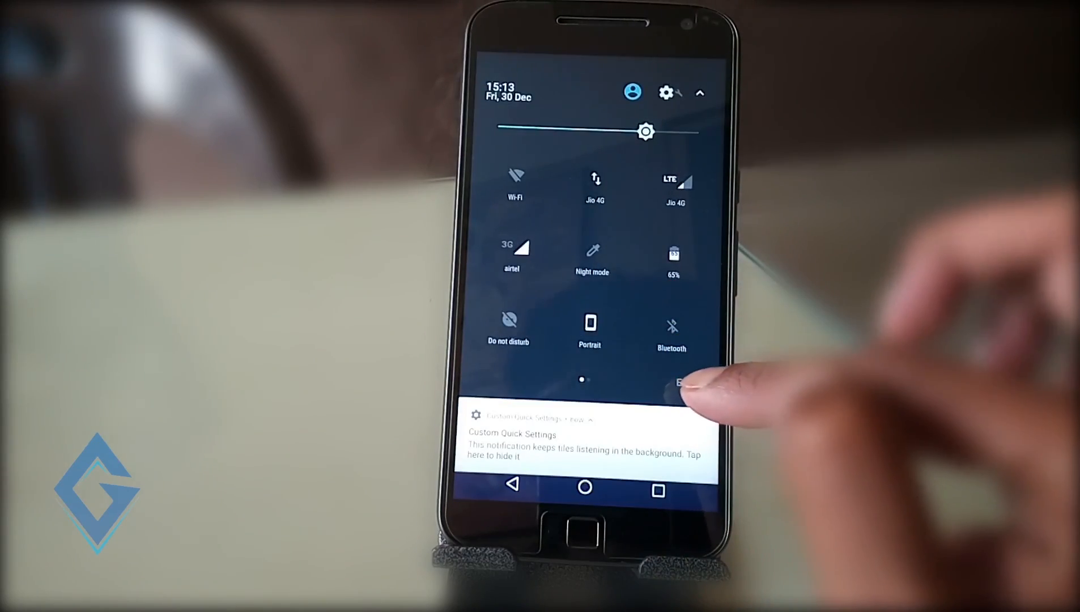
Enter the Quick Settings tile editor and scroll to the Custom Tile entries
{"action": "left_click", "coordinate": [679, 383]}
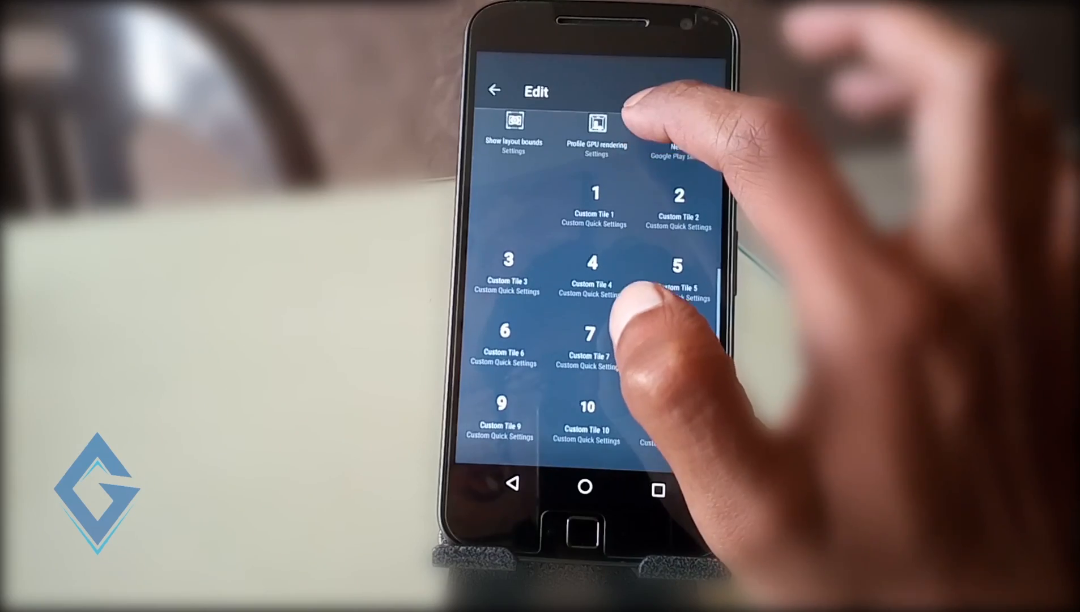
{"action": "scroll", "scroll_direction": "down", "scroll_amount": 3}
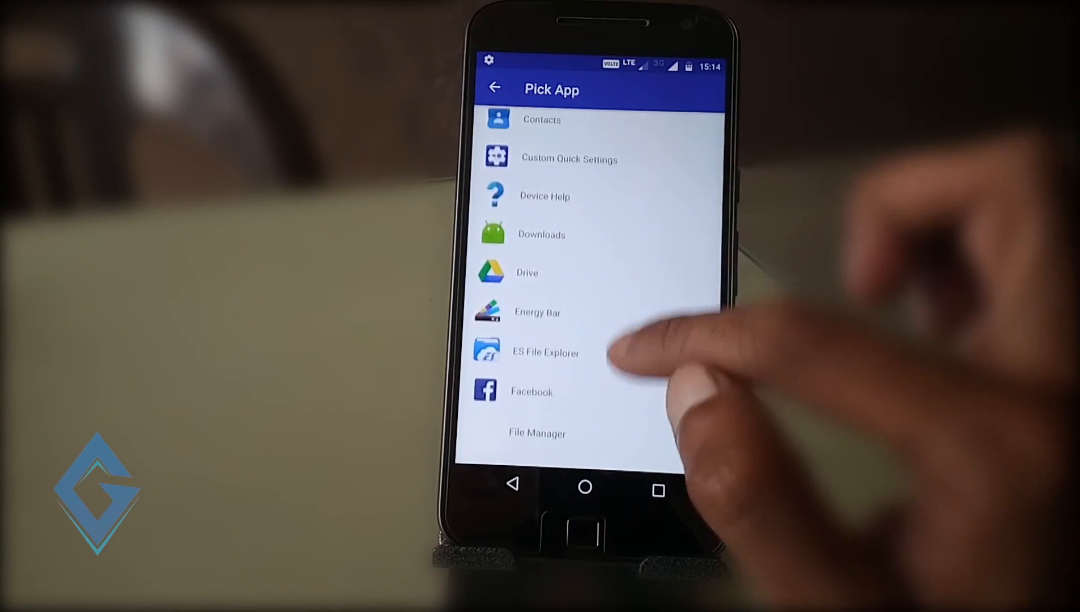
Assign Facebook to the custom tile, launch it from Quick Settings, then leave its login screen
{"action": "left_click", "coordinate": [531, 391]}
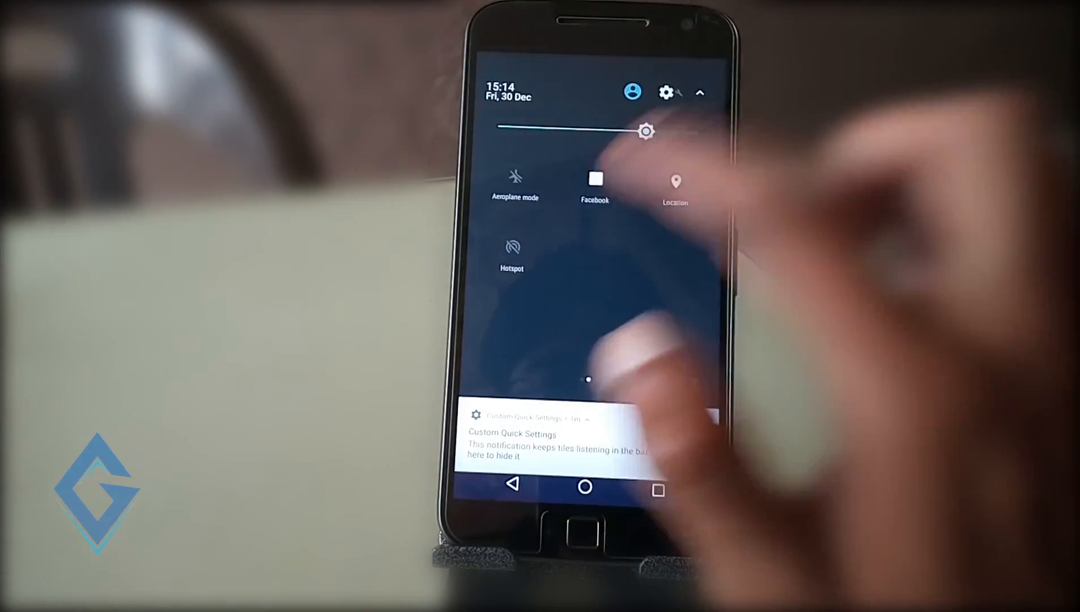
{"action": "left_click", "coordinate": [595, 179]}
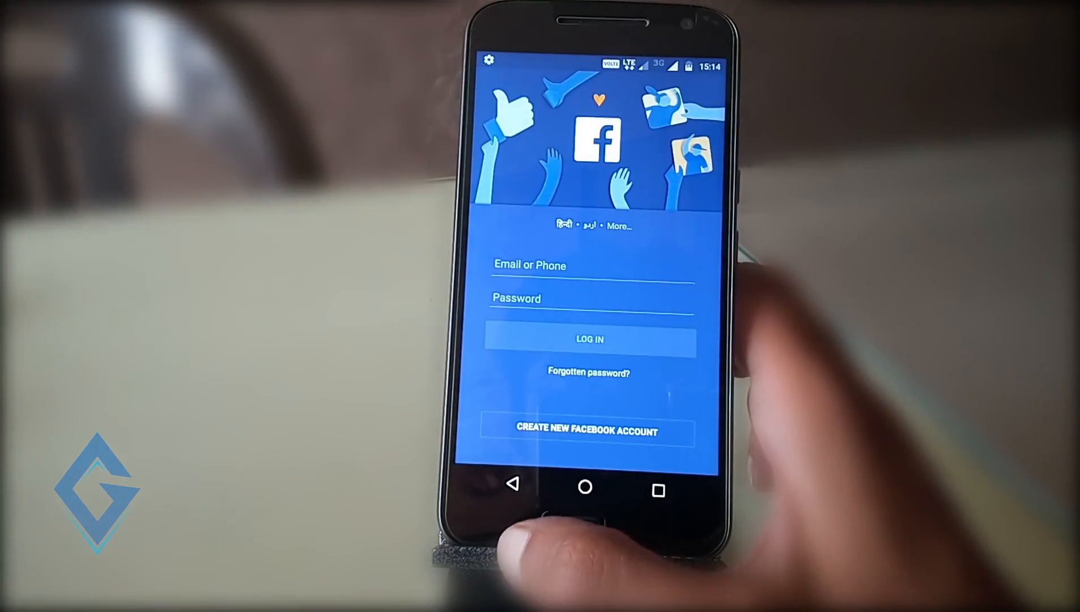
{"action": "left_click", "coordinate": [585, 486]}
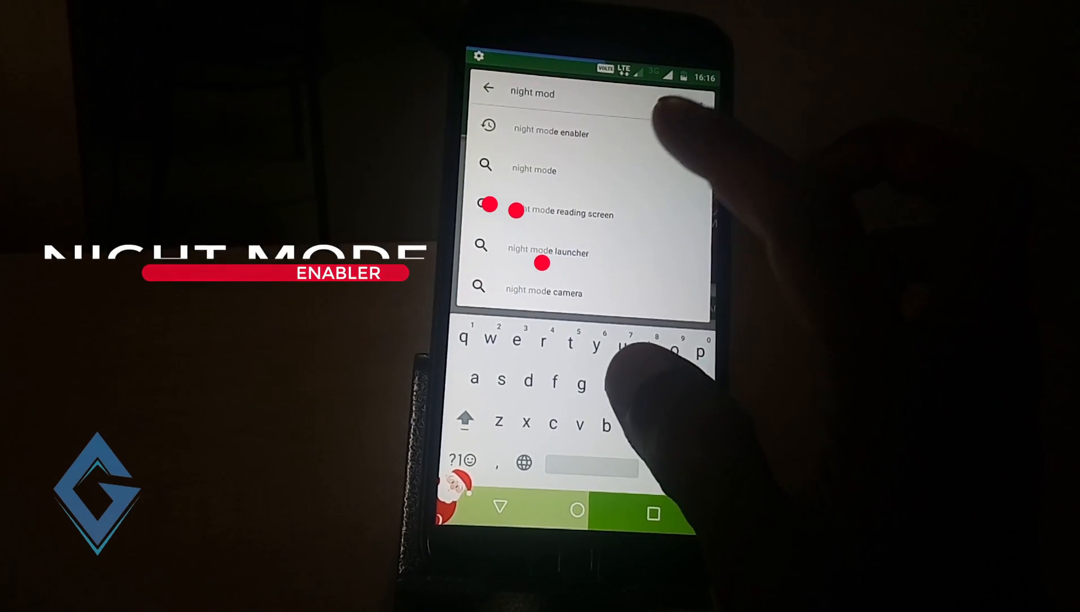
Find Night Mode Enabler in the Play Store and launch the installed app
{"action": "left_click", "coordinate": [551, 131]}
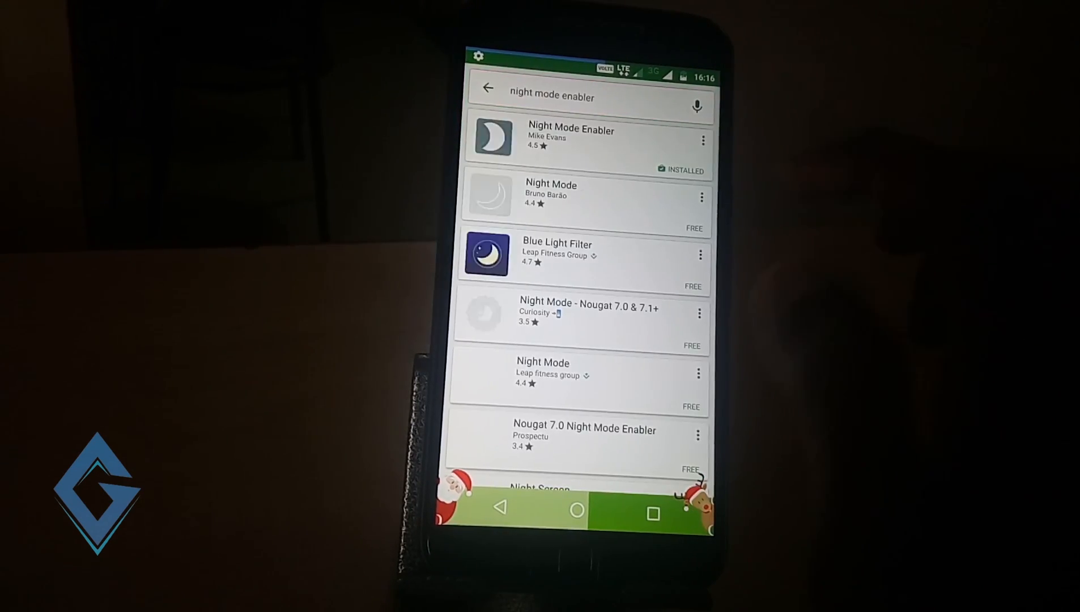
{"action": "left_click", "coordinate": [569, 136]}
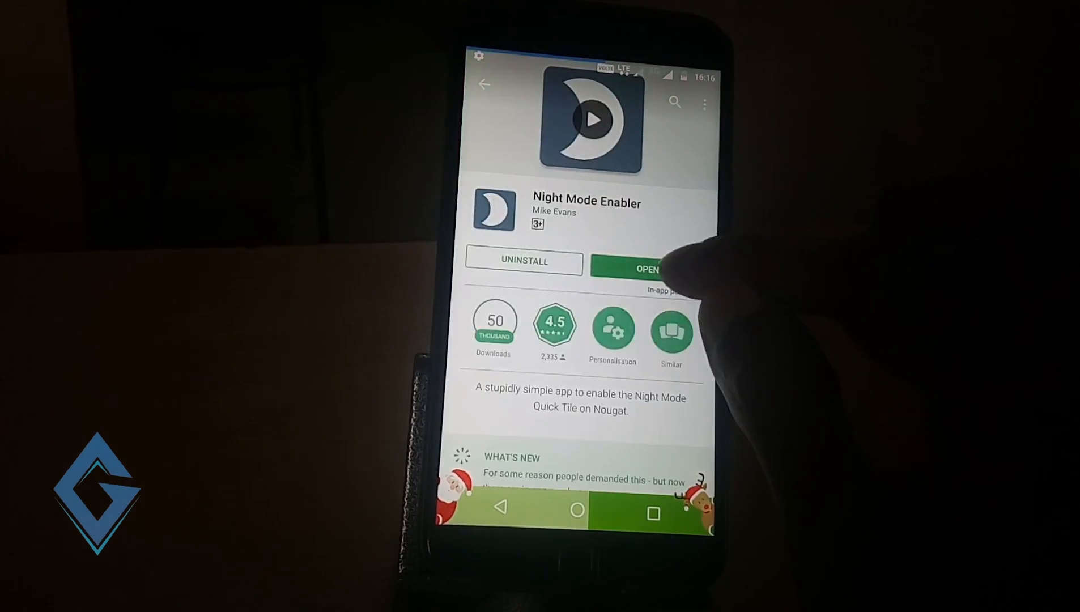
{"action": "left_click", "coordinate": [644, 269]}
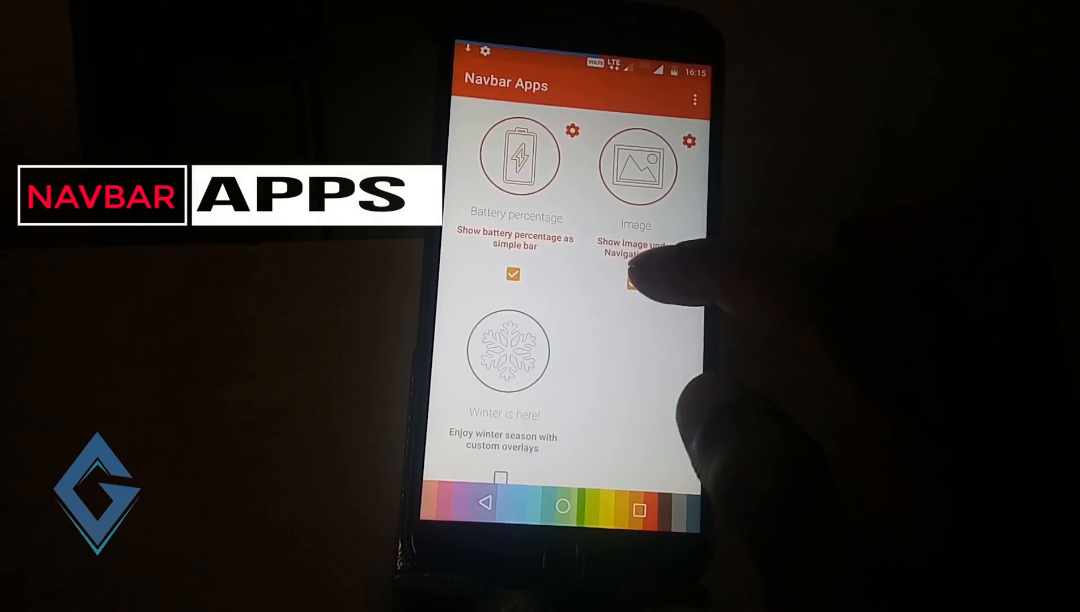
Turn off the navbar image, toggle the winter overlays and dismiss the Android 6.0 permissions notice
{"action": "left_click", "coordinate": [633, 283]}
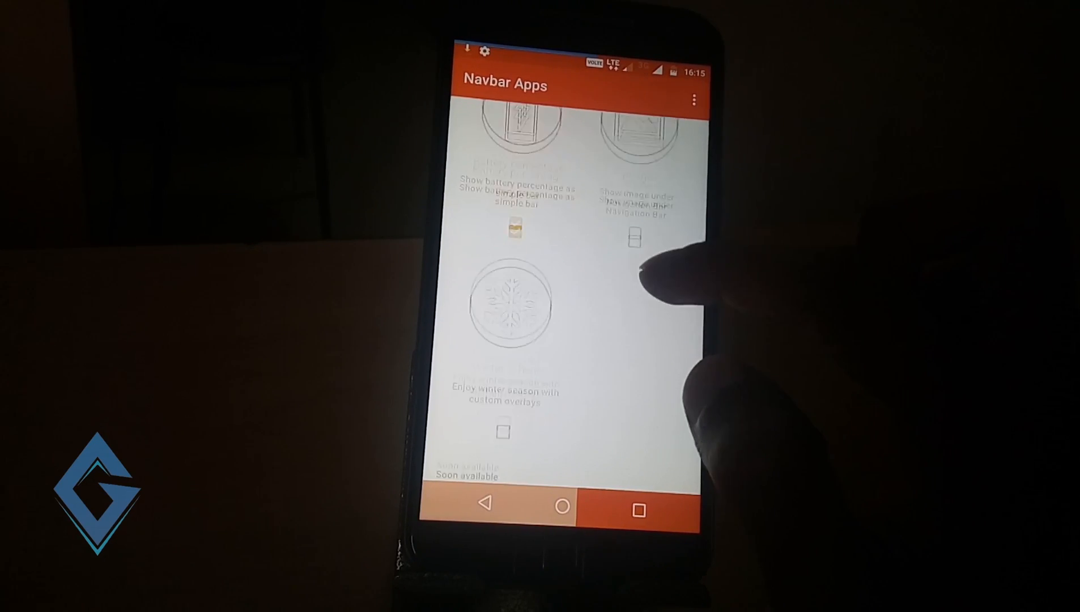
{"action": "scroll", "scroll_direction": "down", "scroll_amount": 3}
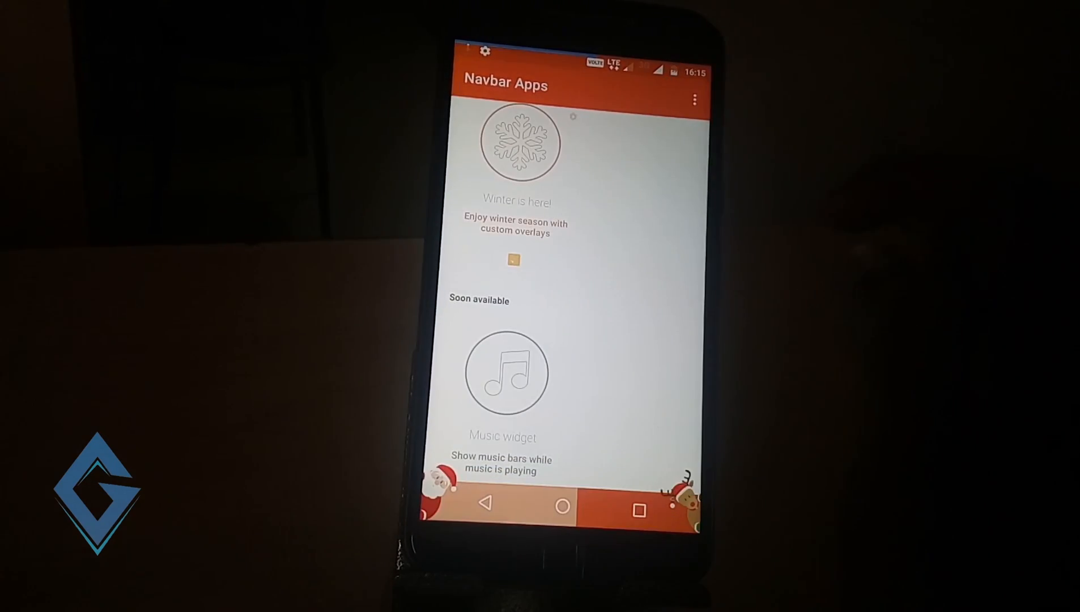
{"action": "left_click", "coordinate": [513, 259]}
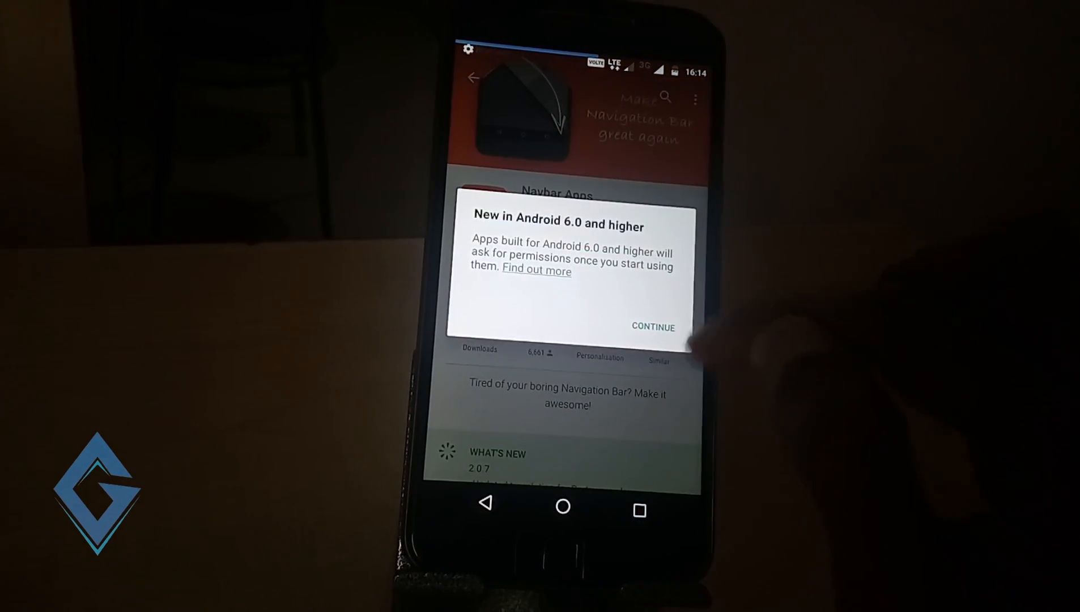
{"action": "left_click", "coordinate": [651, 326]}
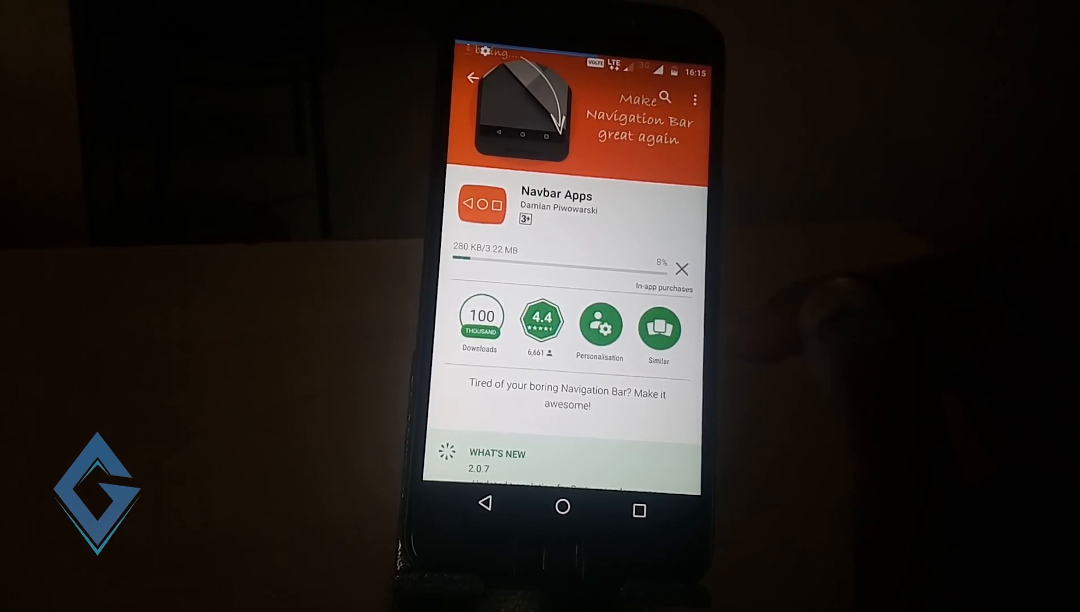
In Navbar Apps colour the navigation bar from the active app and review the widget options
{"action": "left_click", "coordinate": [562, 505]}
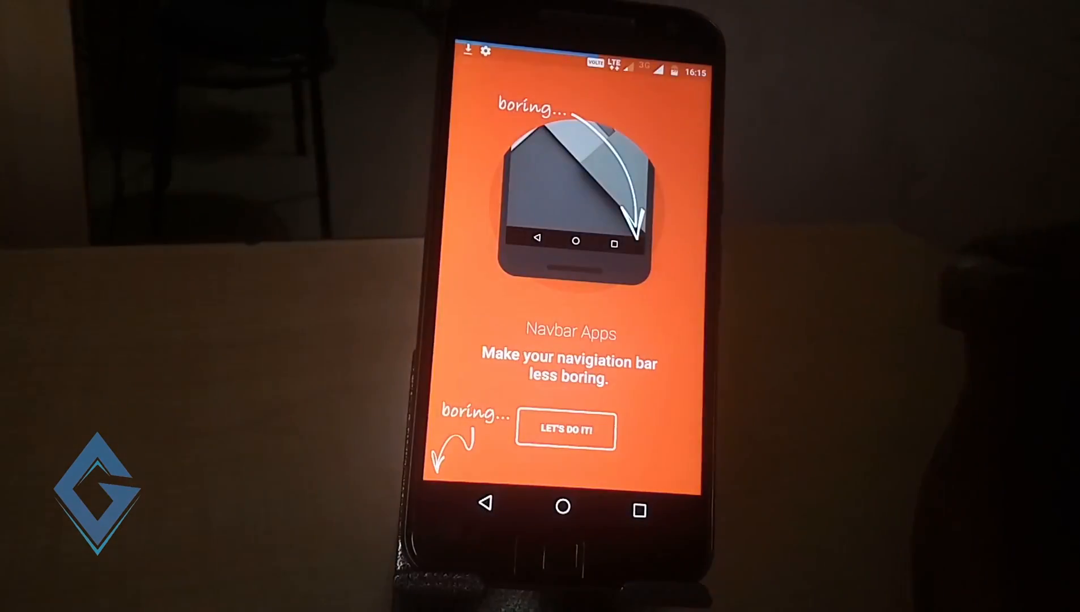
{"action": "left_click", "coordinate": [564, 429]}
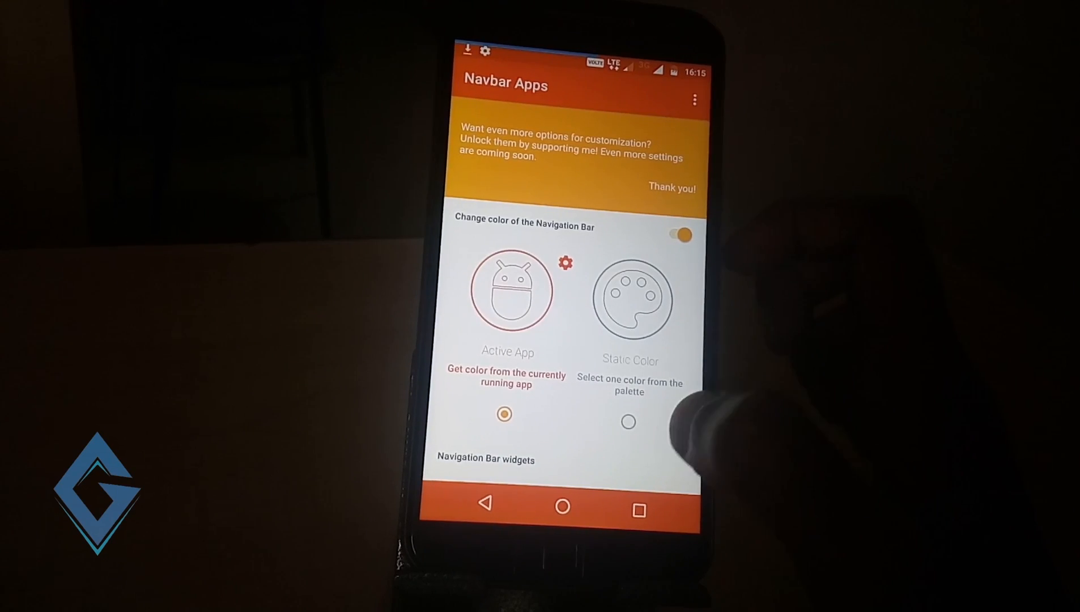
{"action": "scroll", "scroll_direction": "down", "scroll_amount": 3}
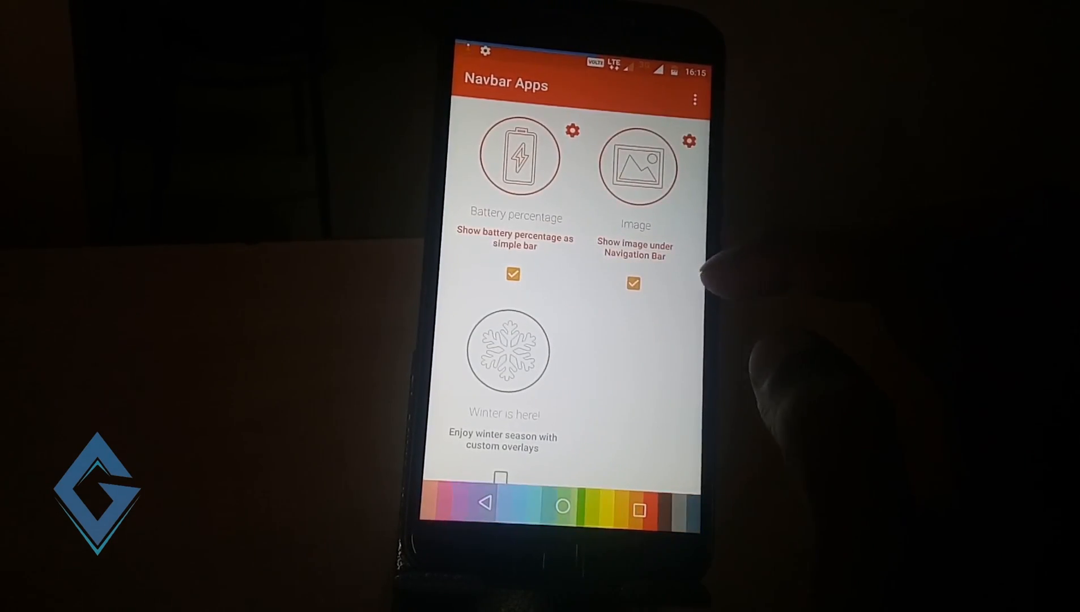
{"action": "scroll", "scroll_direction": "down", "scroll_amount": 3}
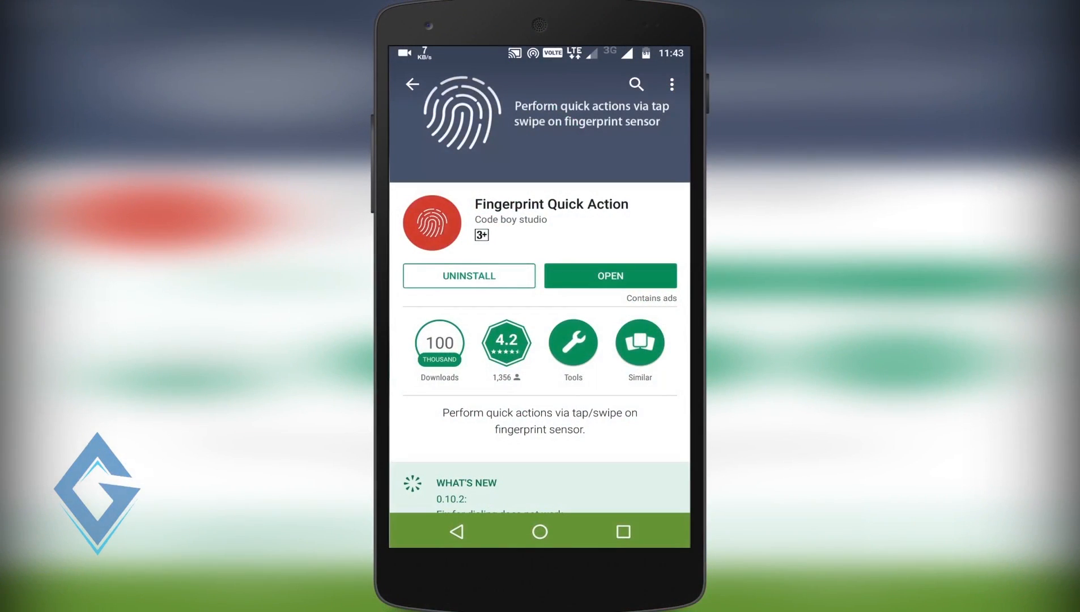
Enable Fingerprint Quick Action after its warning and grant it accessibility access
{"action": "left_click", "coordinate": [608, 275]}
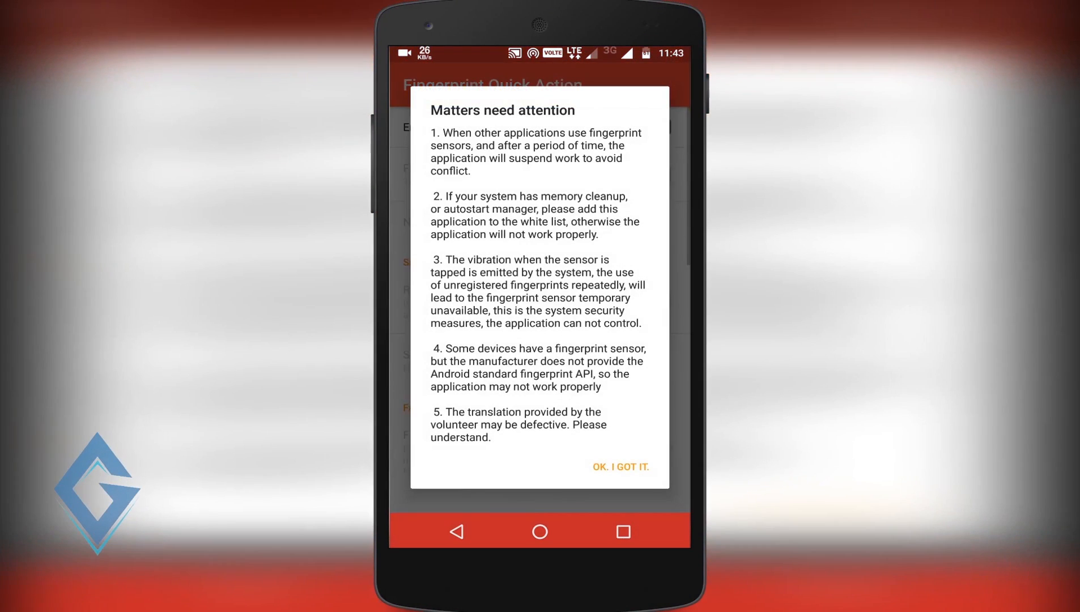
{"action": "left_click", "coordinate": [618, 467]}
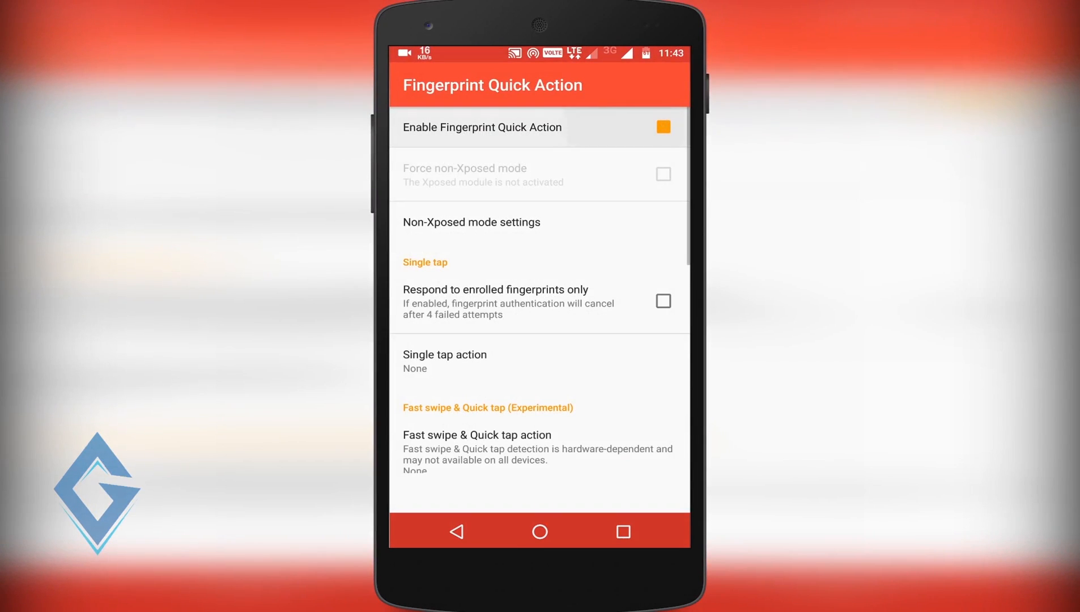
{"action": "left_click", "coordinate": [662, 127]}
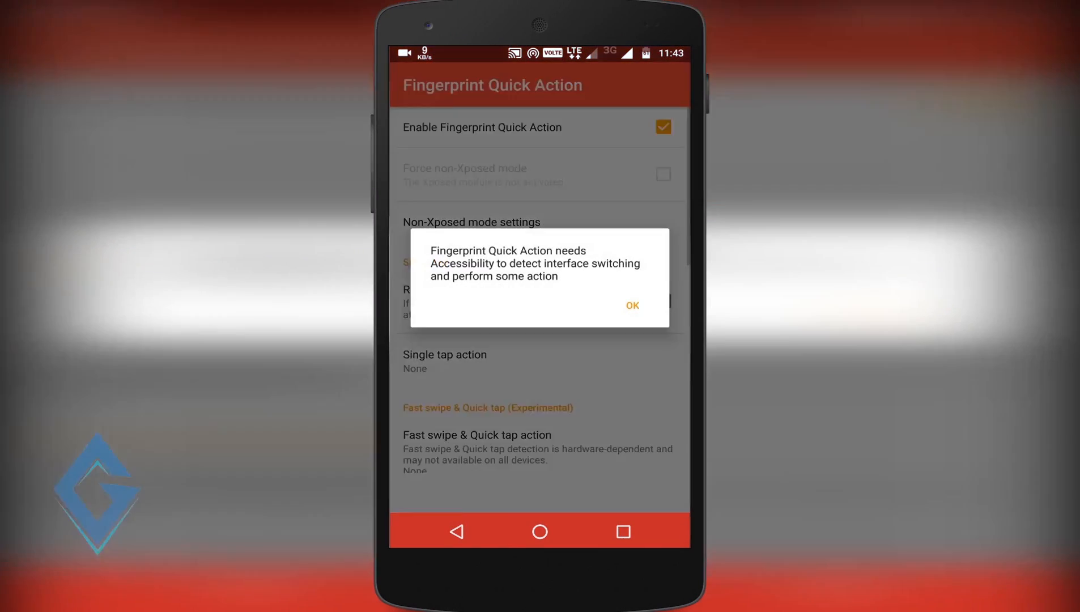
{"action": "left_click", "coordinate": [631, 305]}
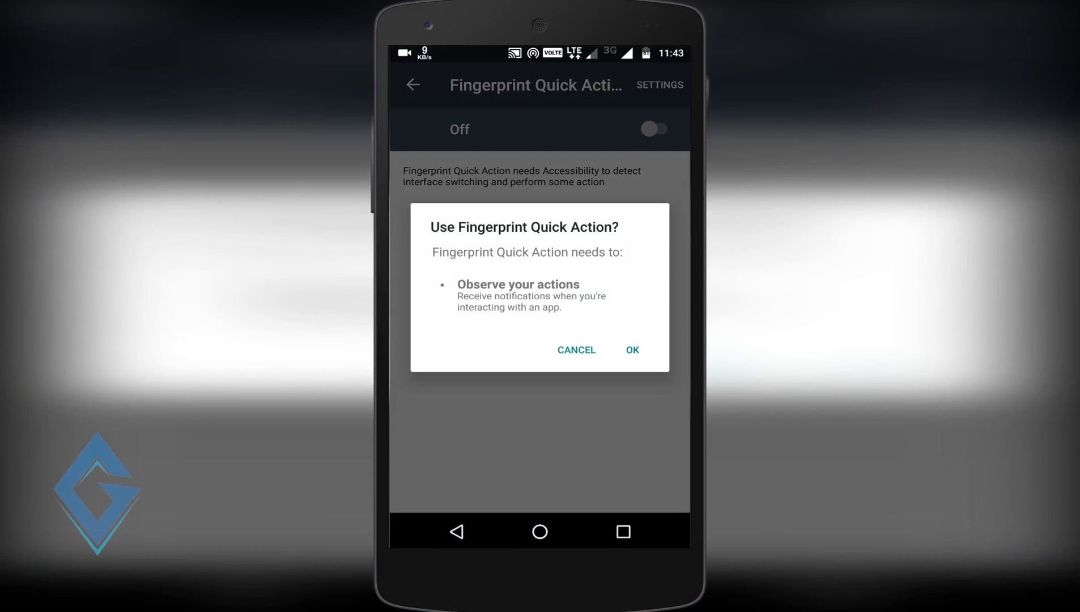
{"action": "left_click", "coordinate": [631, 350]}
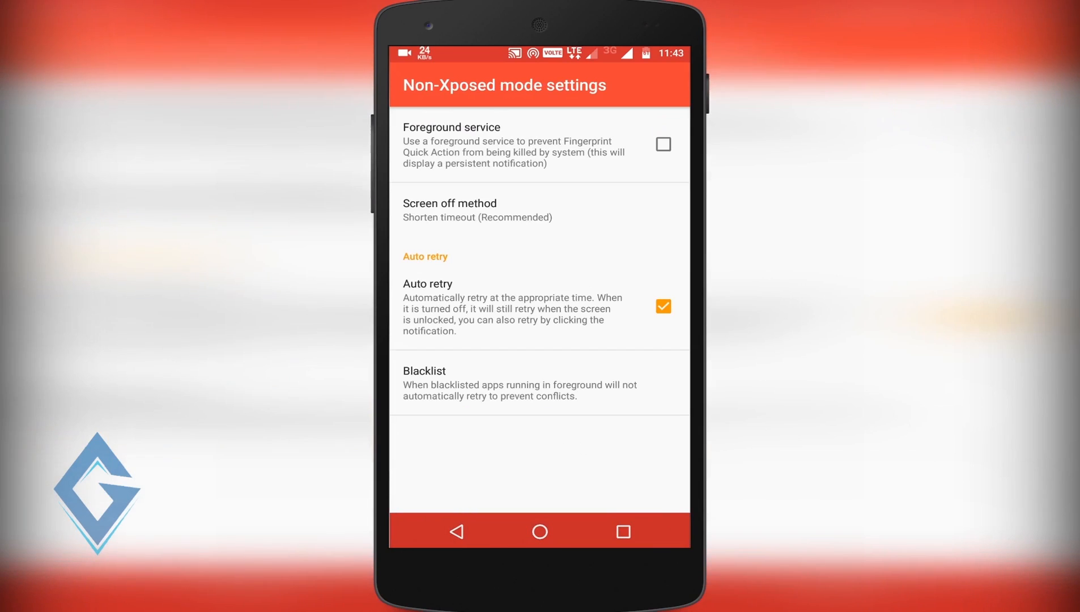
Keep Fingerprint Quick Action running as a foreground service in Non-Xposed mode
{"action": "left_click", "coordinate": [663, 145]}
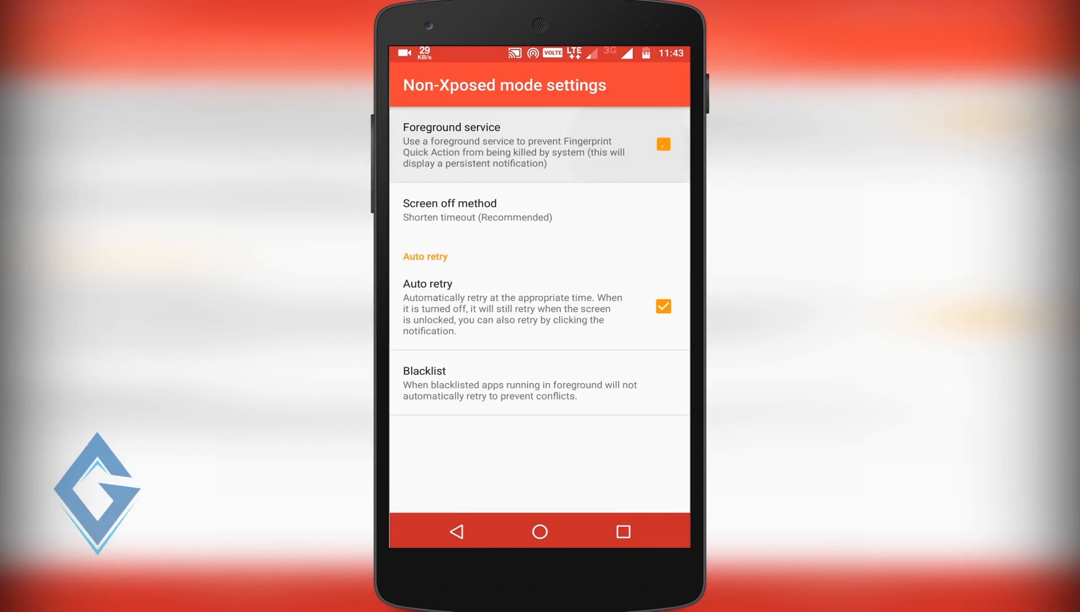
{"action": "left_click", "coordinate": [661, 145]}
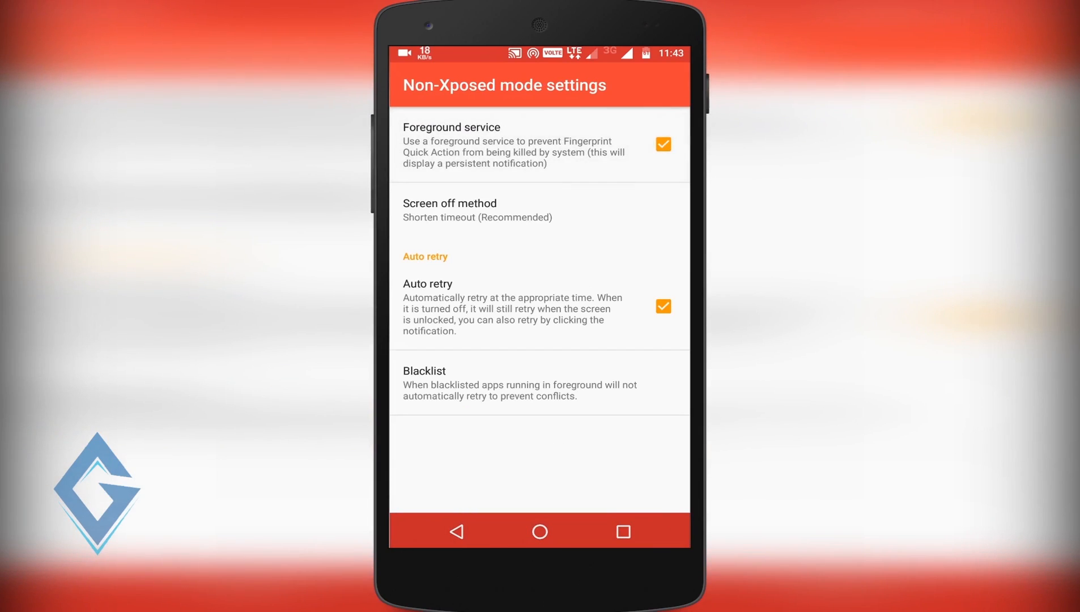
{"action": "left_click", "coordinate": [455, 531]}
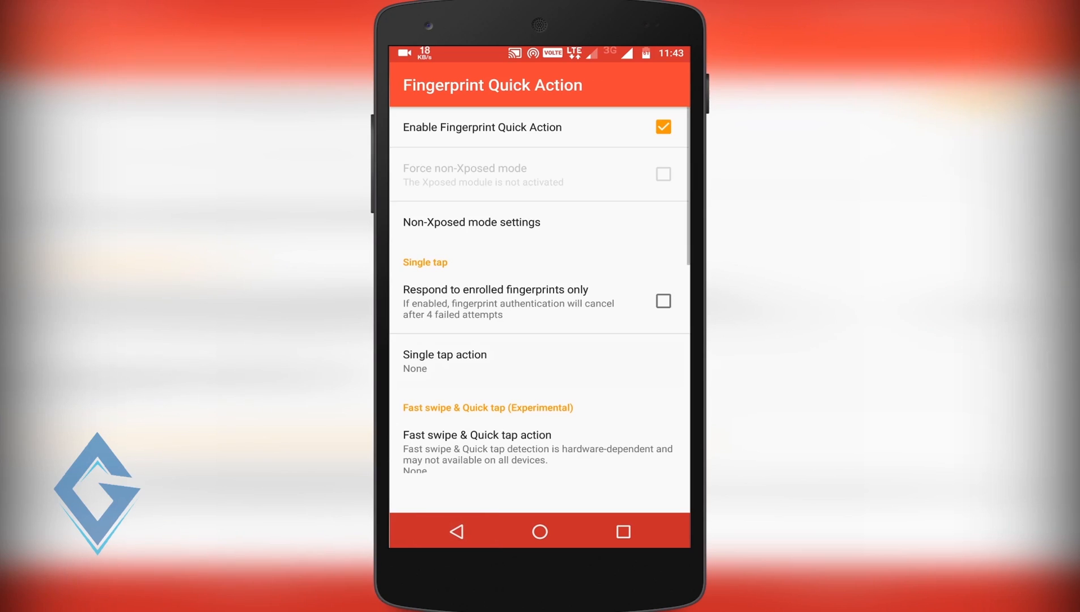
Set the single-tap action to Expand notifications panel
{"action": "left_click", "coordinate": [444, 361]}
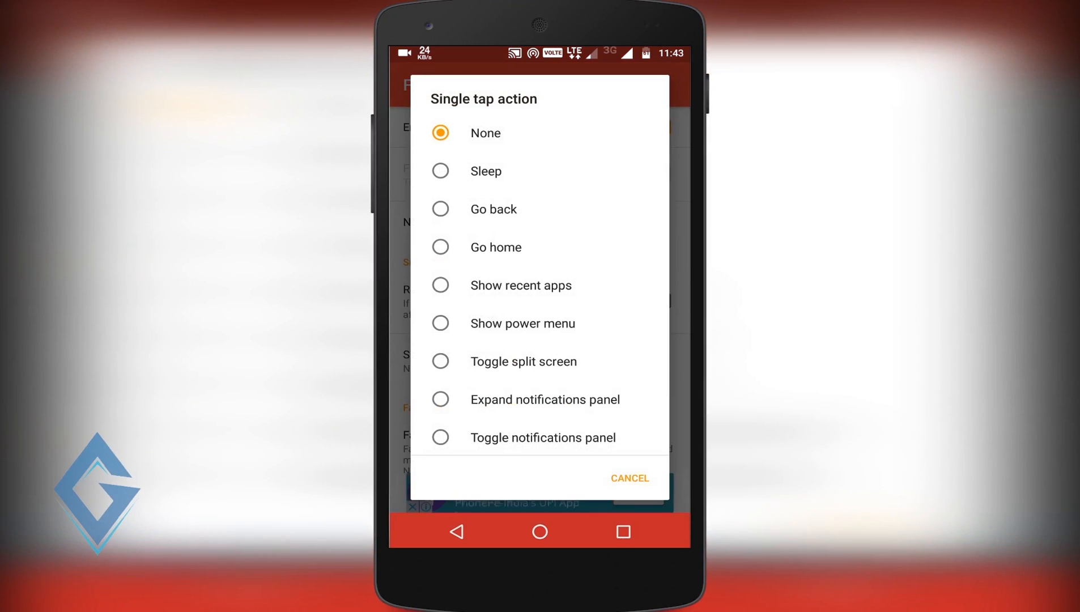
{"action": "left_click", "coordinate": [544, 399]}
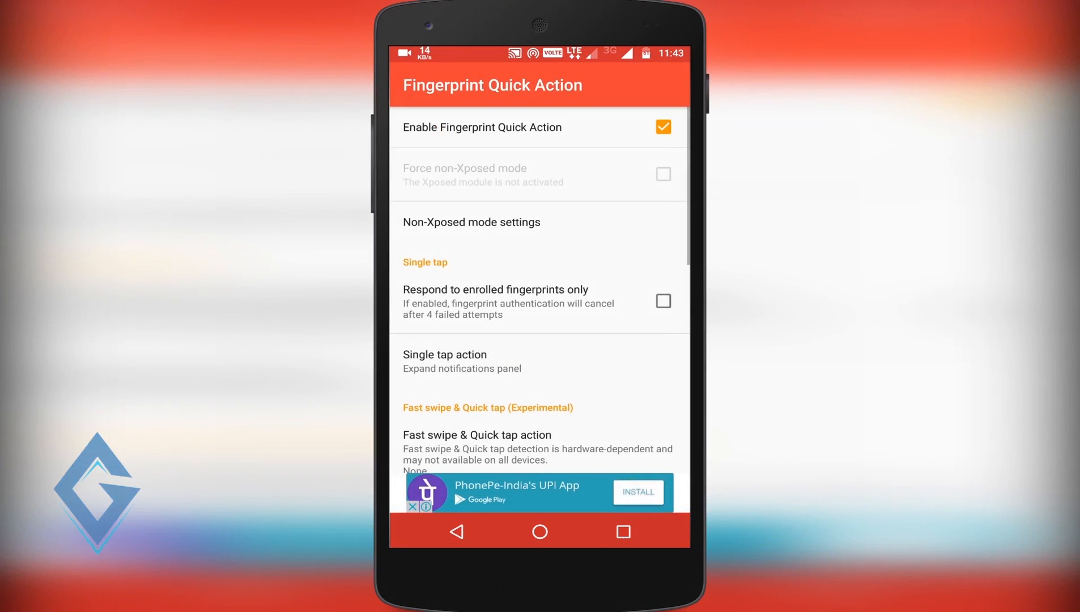
{"action": "scroll", "scroll_direction": "down", "scroll_amount": 3}
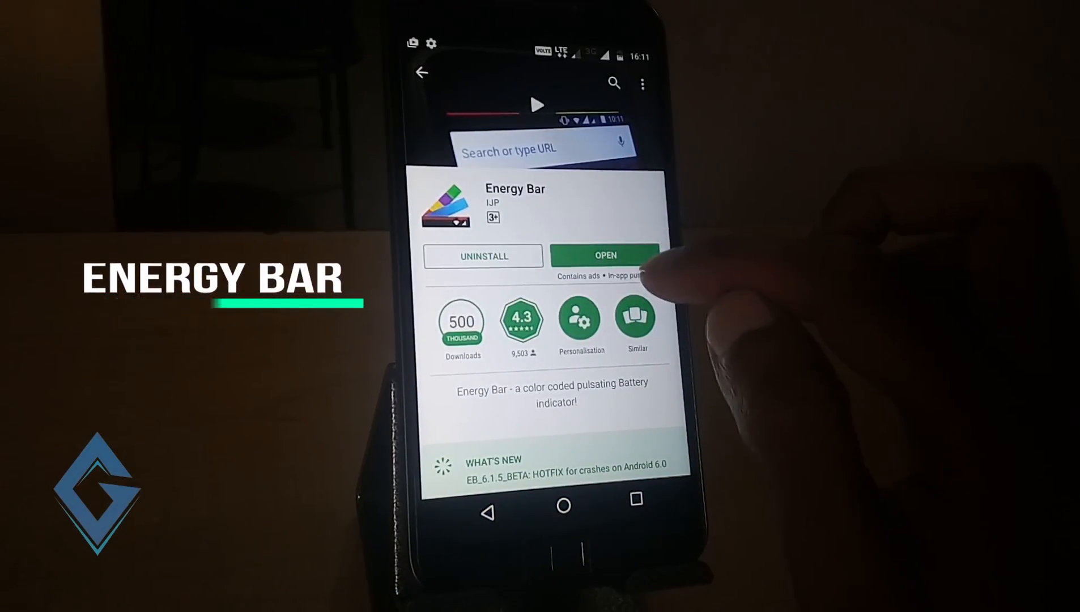
Launch Energy Bar and enable its accessibility service
{"action": "left_click", "coordinate": [605, 256]}
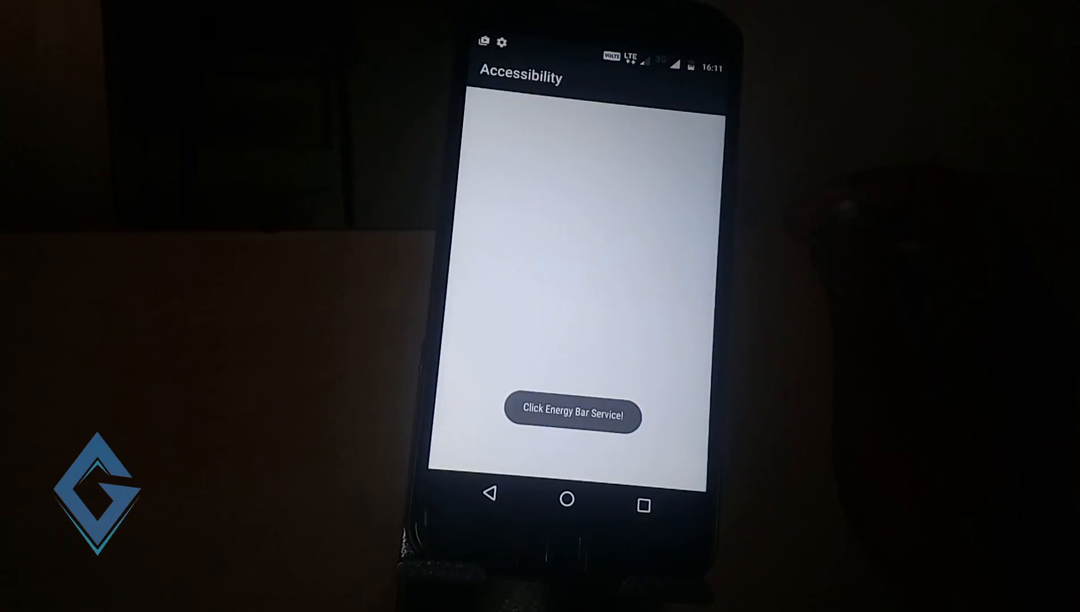
{"action": "left_click", "coordinate": [572, 416]}
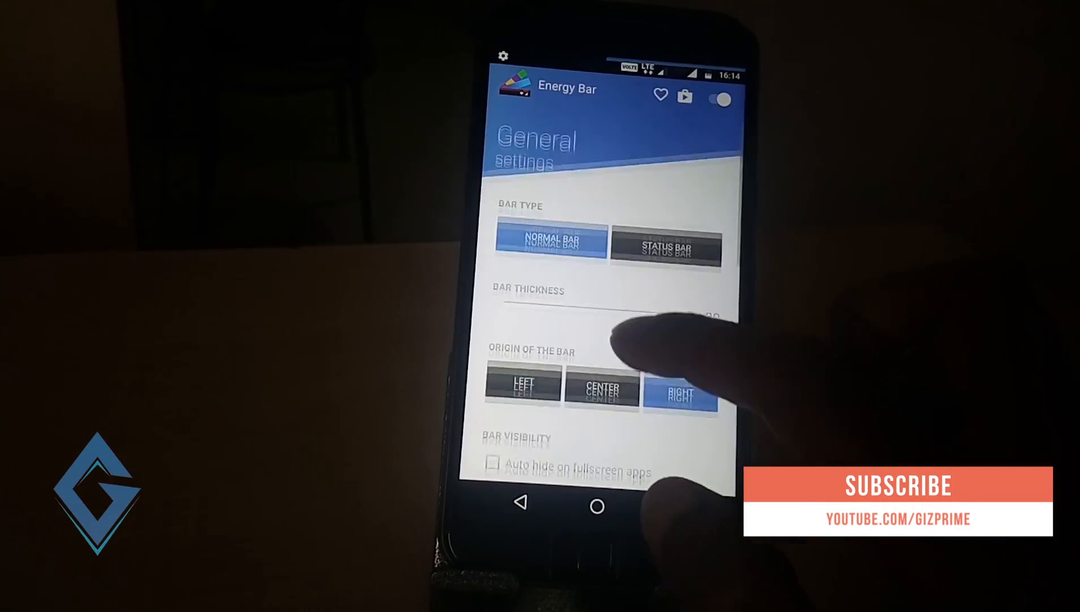
{"action": "scroll", "scroll_direction": "down", "scroll_amount": 3}
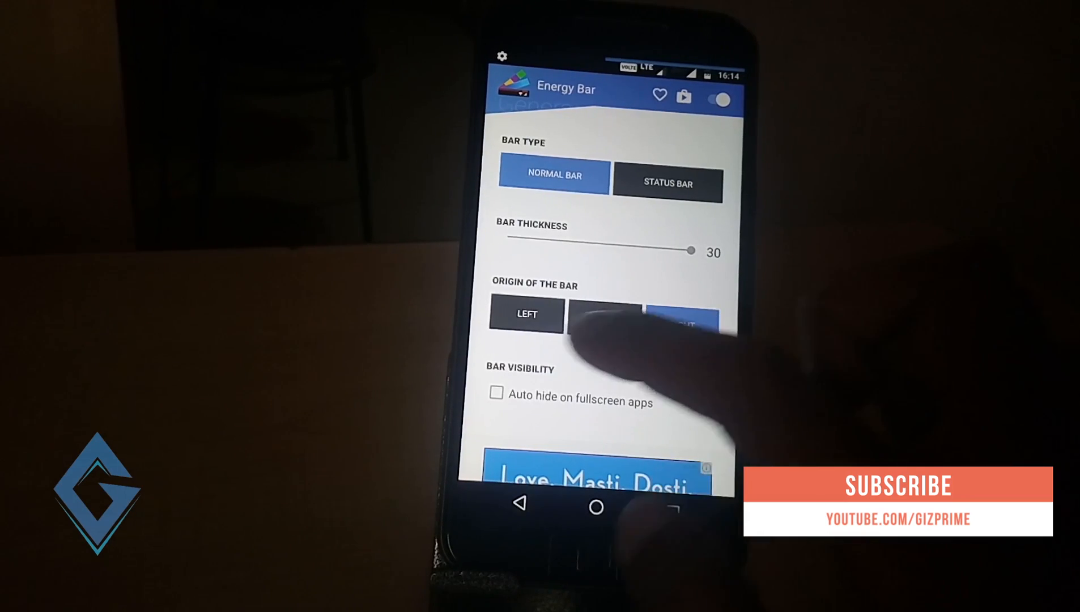
Set the bar's origin to LEFT and scroll through the remaining bar settings
{"action": "left_click", "coordinate": [603, 313]}
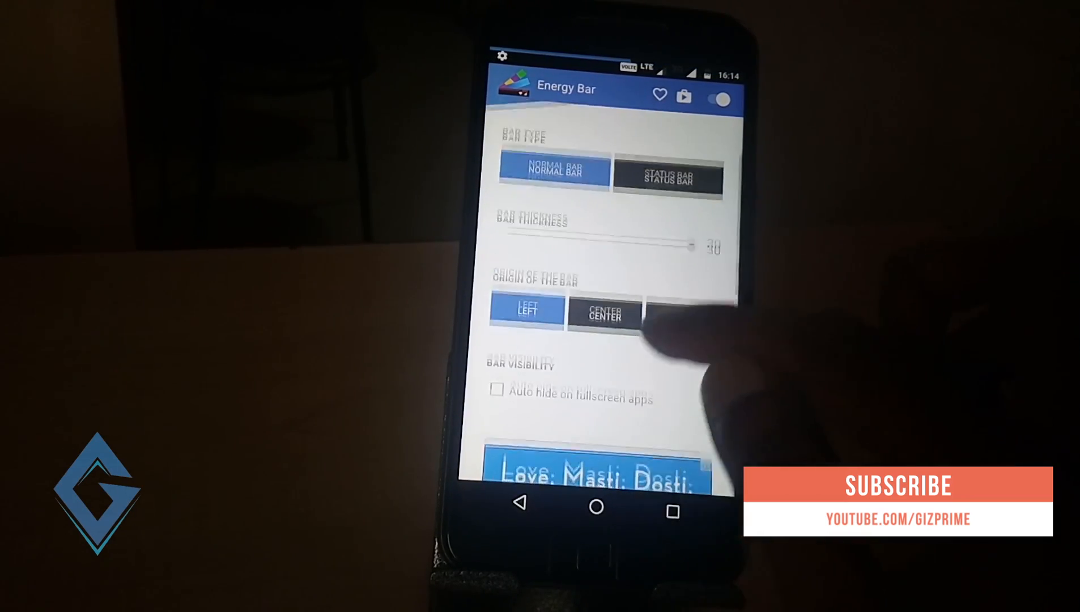
{"action": "scroll", "scroll_direction": "down", "scroll_amount": 3}
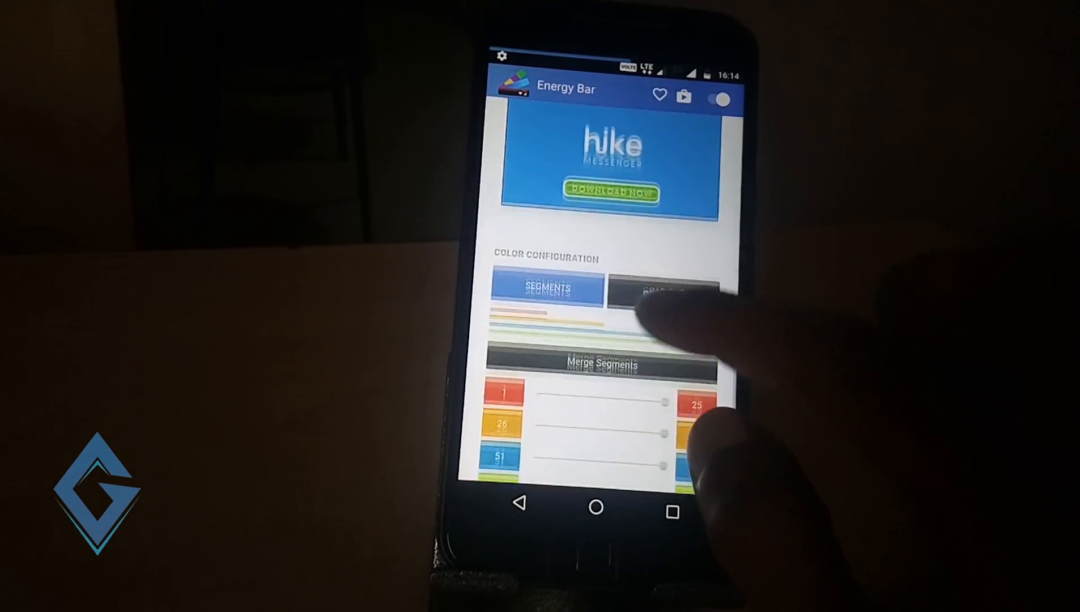
{"action": "scroll", "scroll_direction": "down", "scroll_amount": 3}
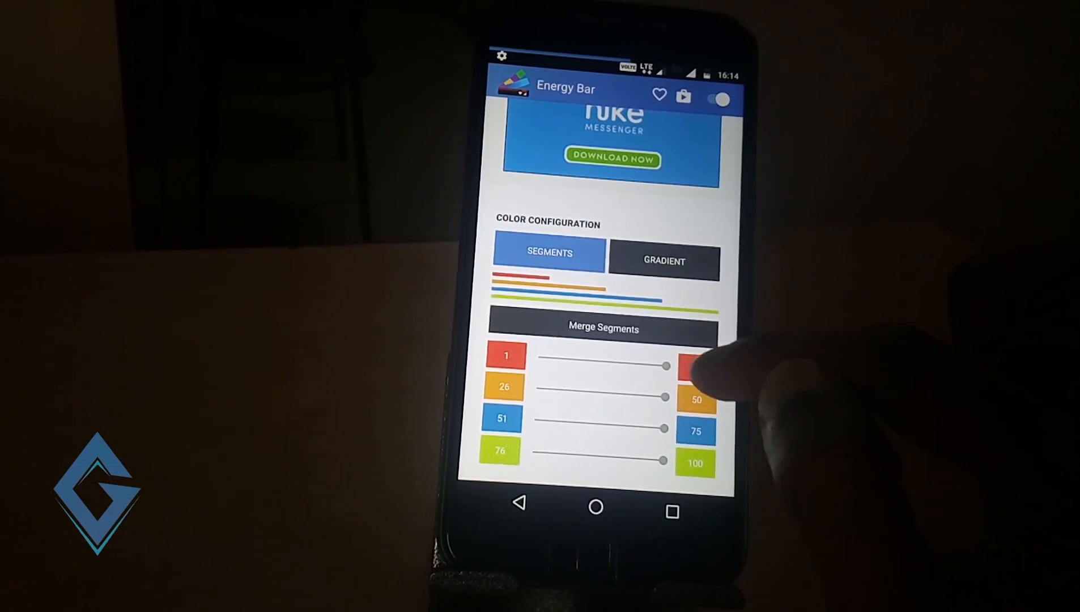